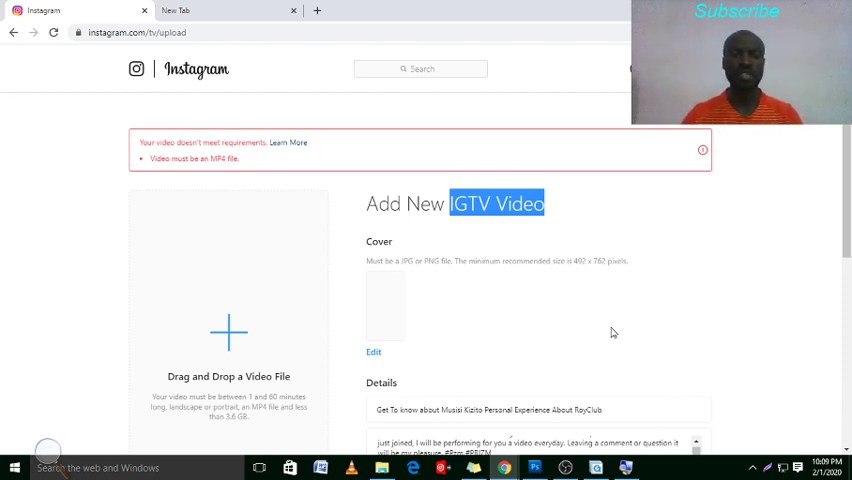
pyautogui.moveTo(322, 201)
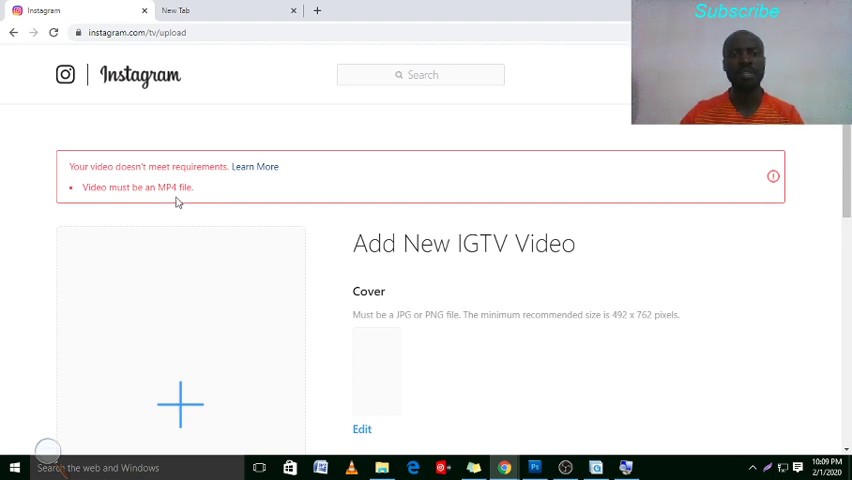
pyautogui.moveTo(221, 205)
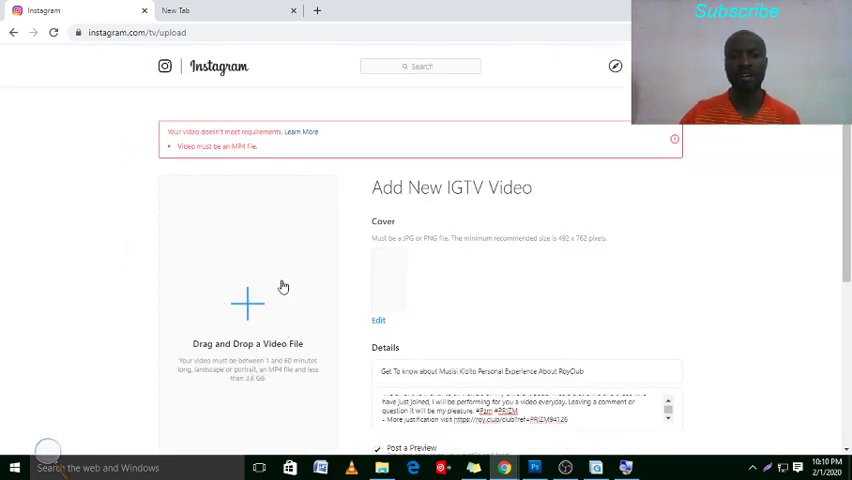
pyautogui.moveTo(359, 273)
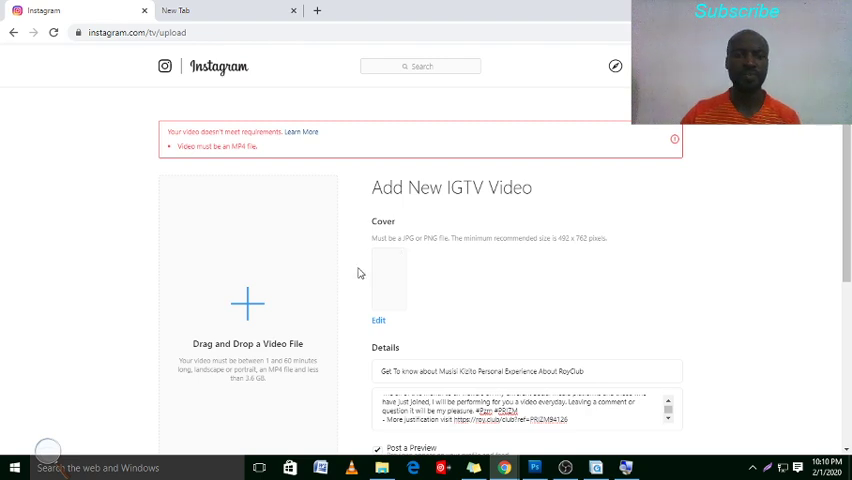
# - Try choosing a video file for the Instagram IGTV upload
pyautogui.doubleClick(215, 146)
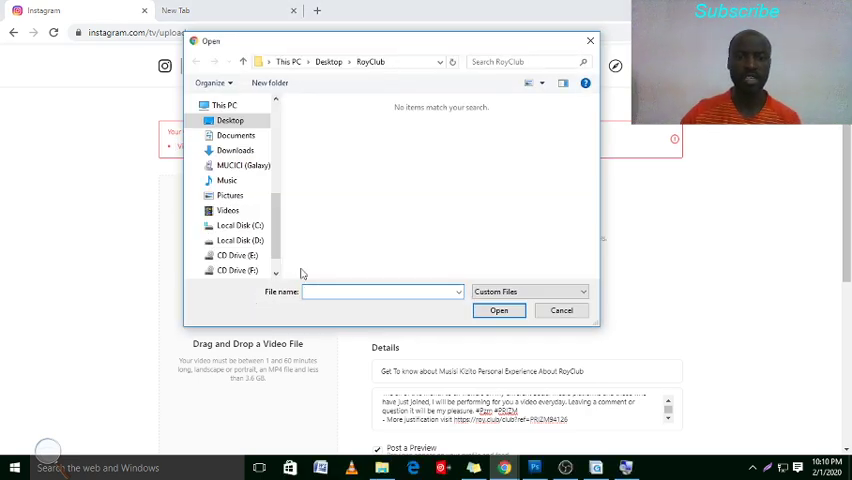
pyautogui.click(234, 150)
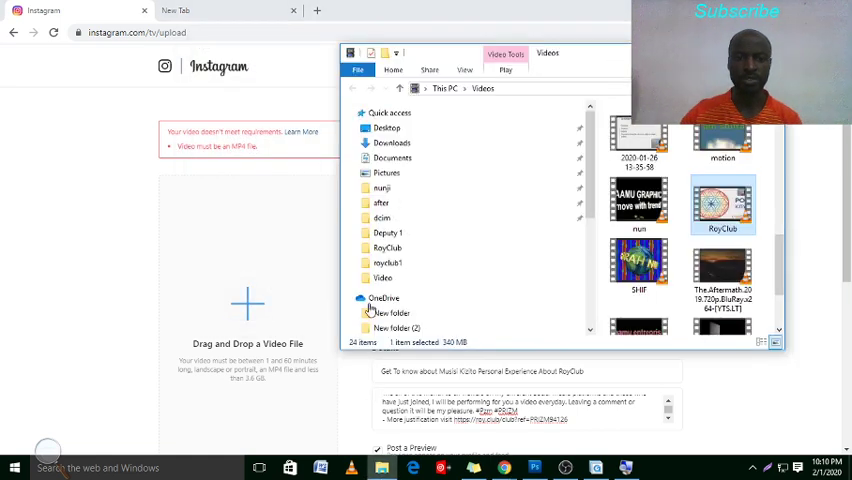
pyautogui.moveTo(722, 200); pyautogui.dragTo(305, 230)
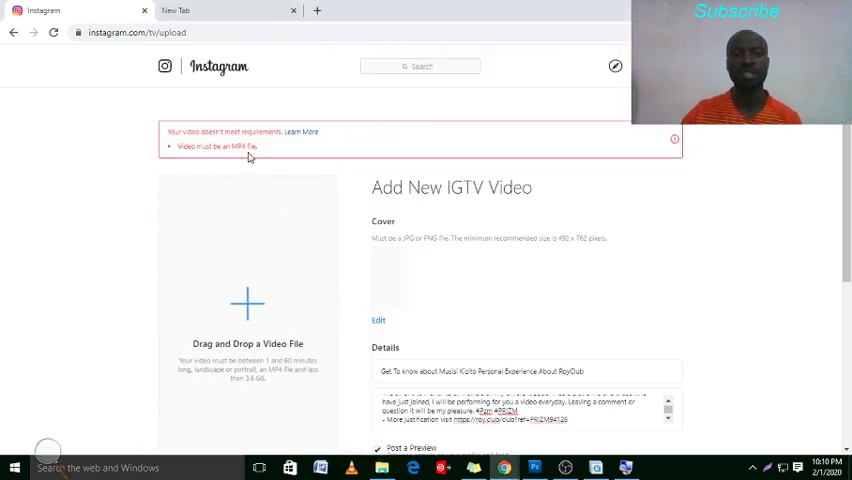
pyautogui.moveTo(235, 172)
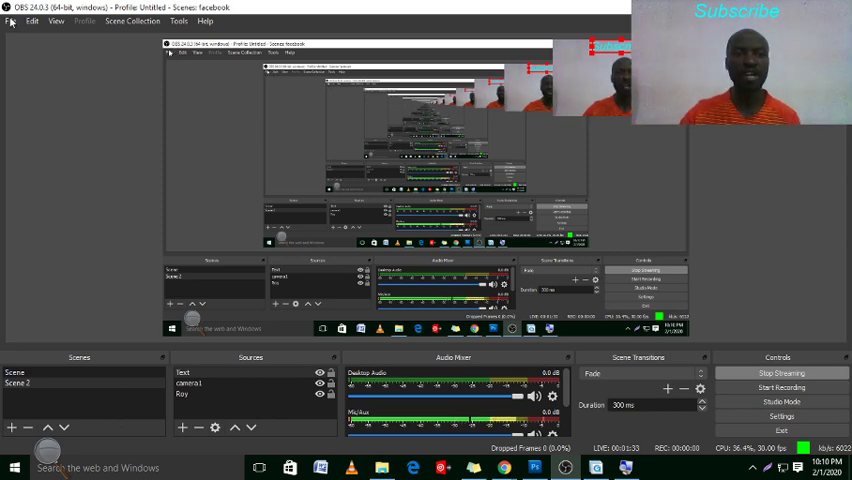
# - Add the RoyClub.mkv recording to OBS Remux Recordings with an MP4 target
pyautogui.click(10, 20)
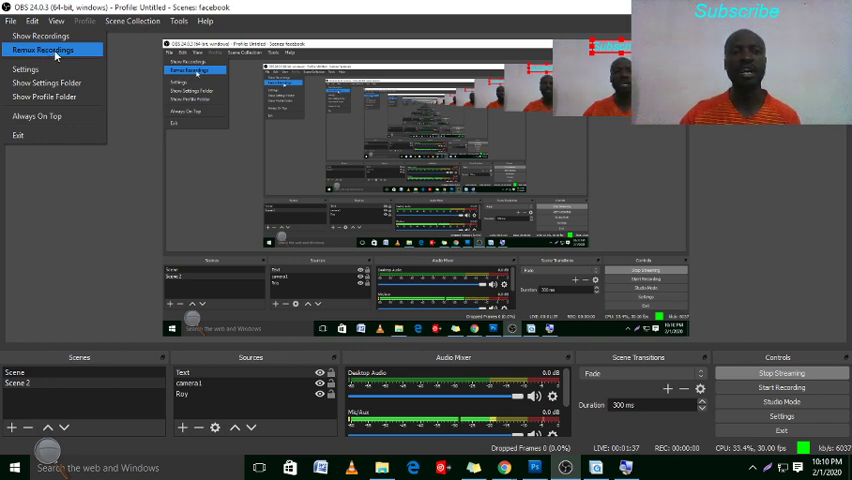
pyautogui.click(52, 49)
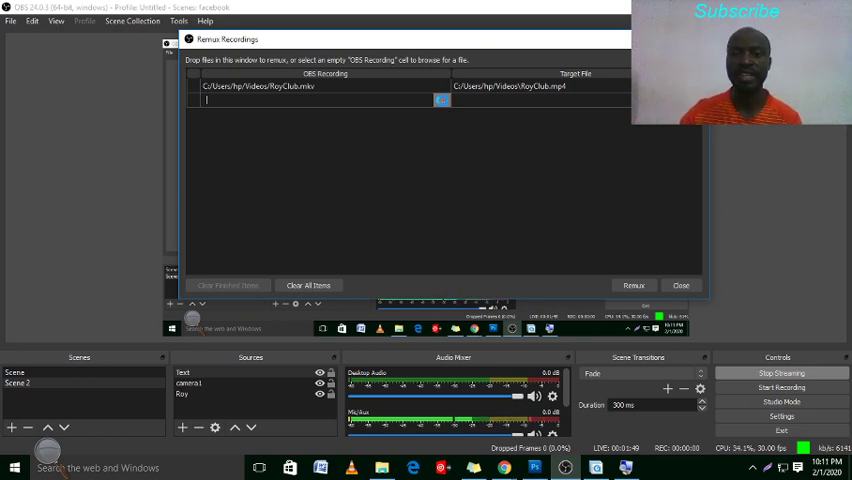
pyautogui.click(442, 100)
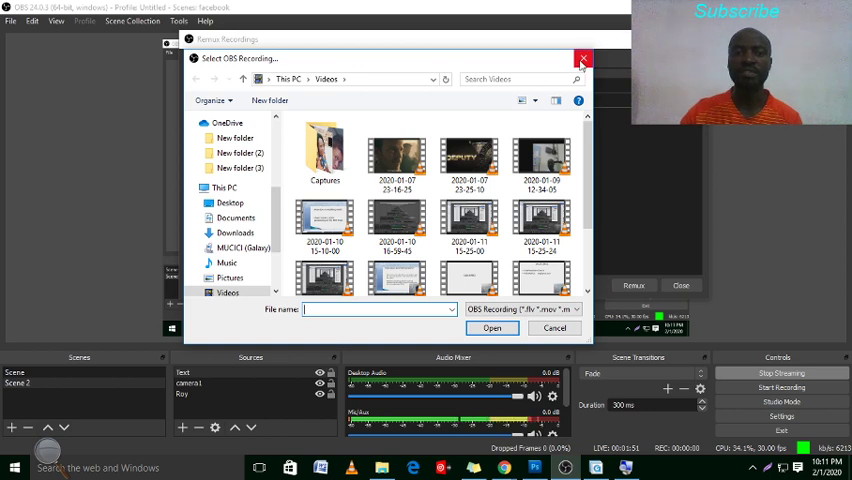
pyautogui.scroll(-3)
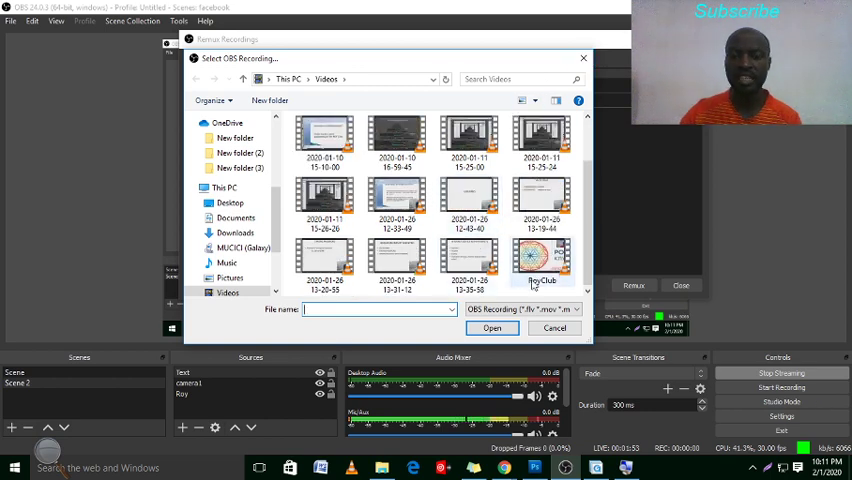
pyautogui.click(540, 260)
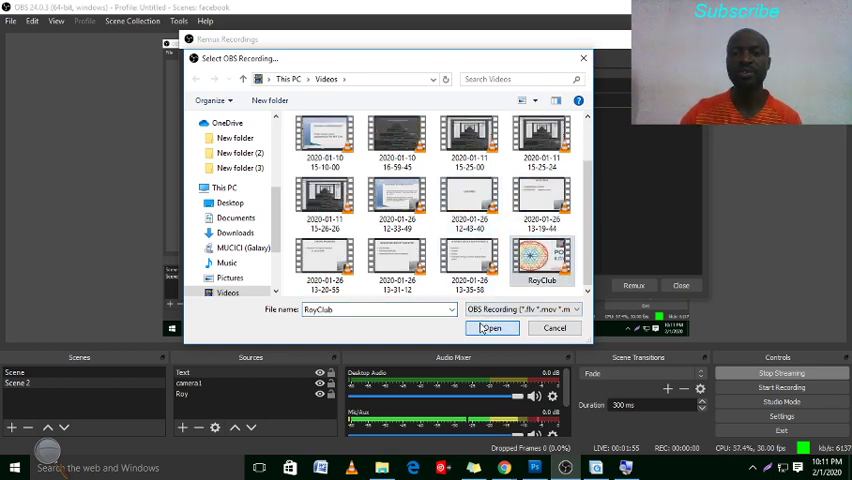
pyautogui.click(492, 328)
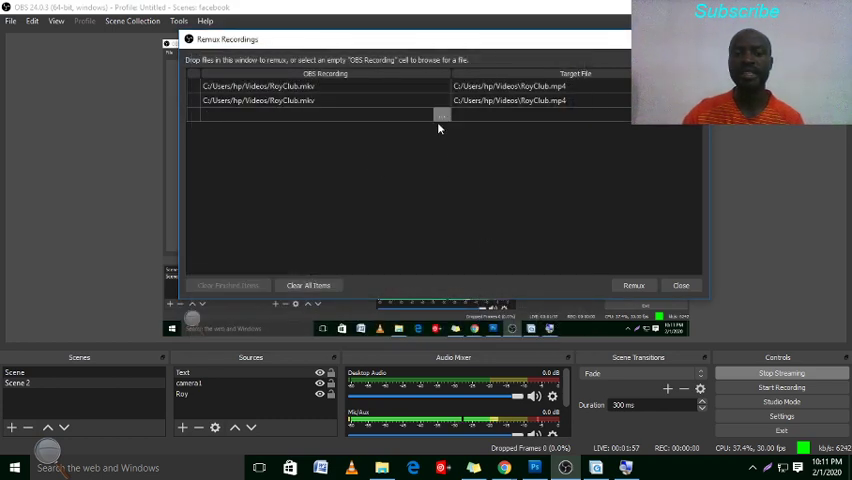
pyautogui.moveTo(620, 273)
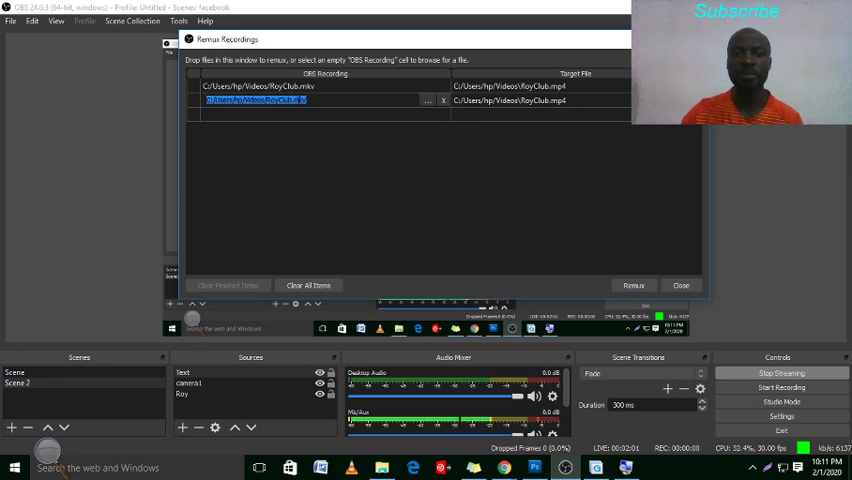
# - Remove the duplicate RoyClub row and remux RoyClub.mkv into RoyClub.mp4
pyautogui.click(443, 100)
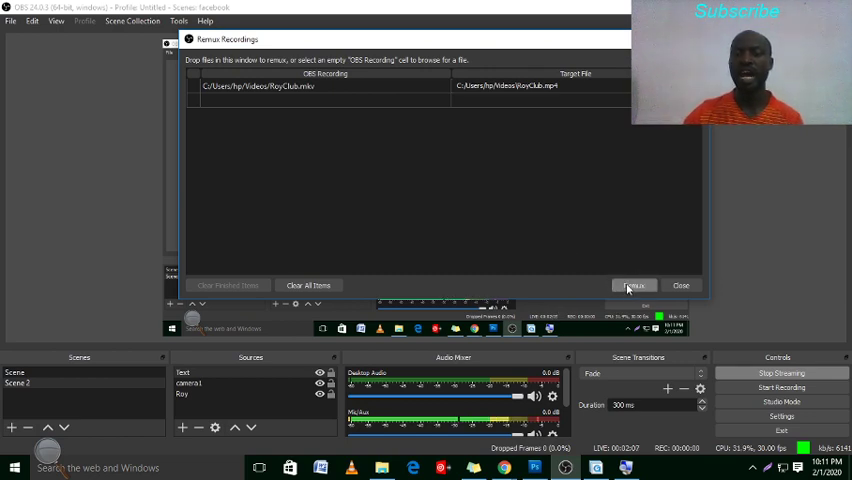
pyautogui.click(634, 285)
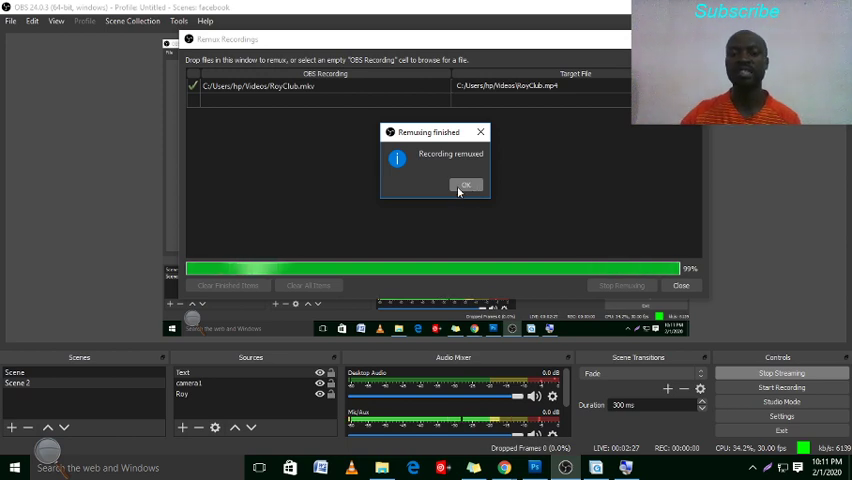
# - Dismiss the Remuxing finished notice and confirm RoyClub.mp4 is in Videos
pyautogui.click(465, 185)
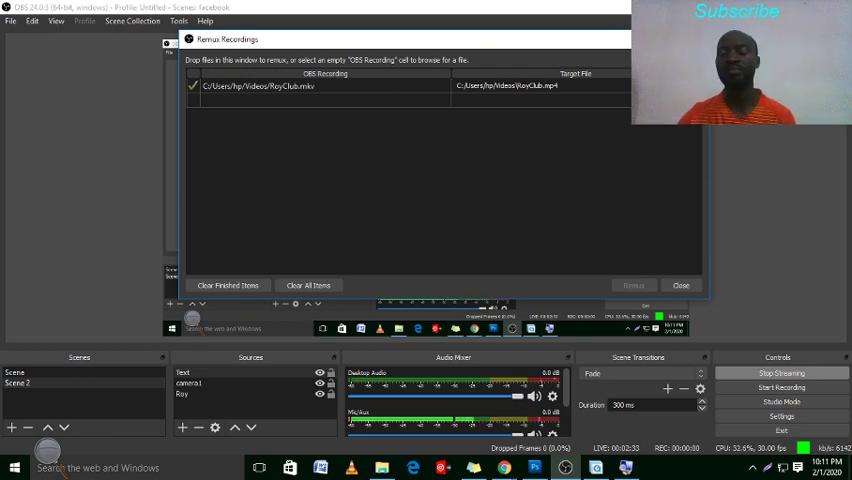
pyautogui.click(543, 85)
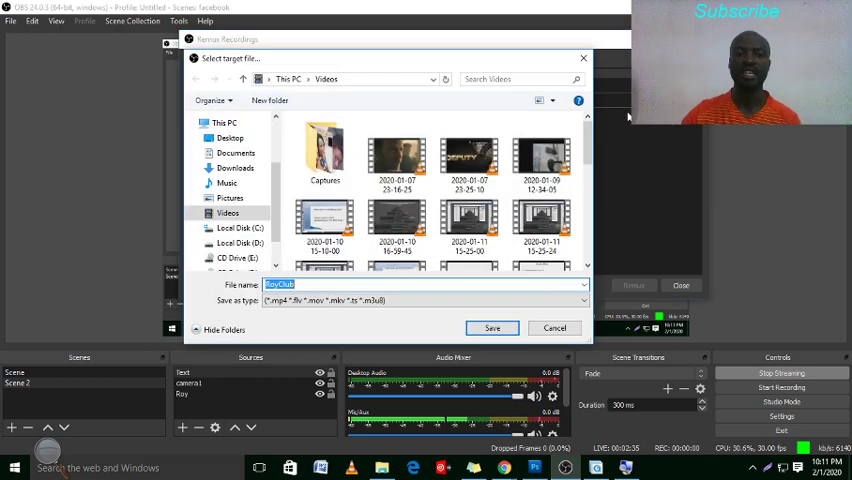
pyautogui.scroll(-3)
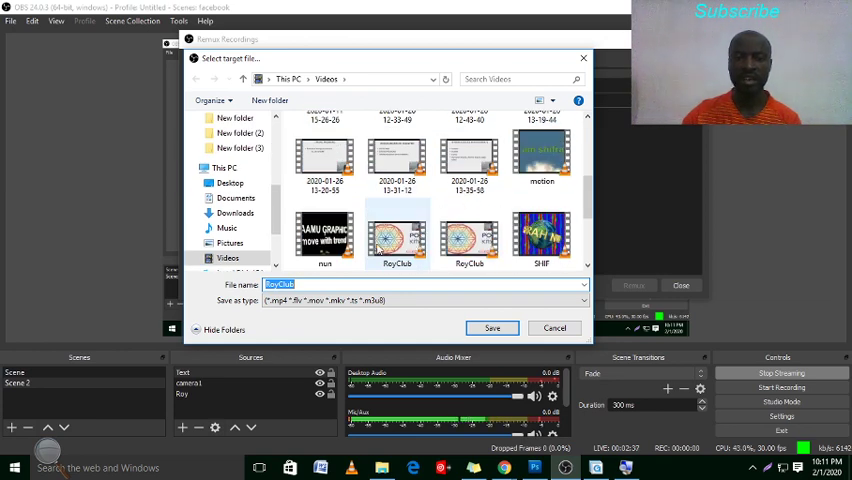
pyautogui.scroll(-3)
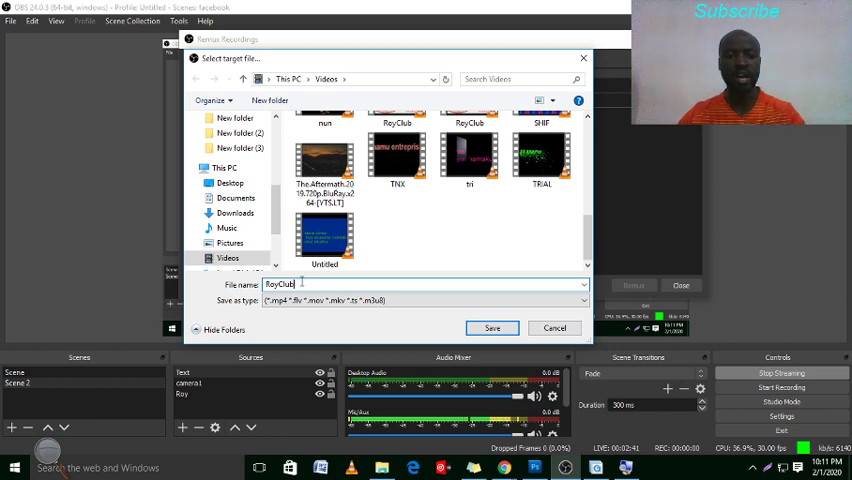
pyautogui.click(491, 328)
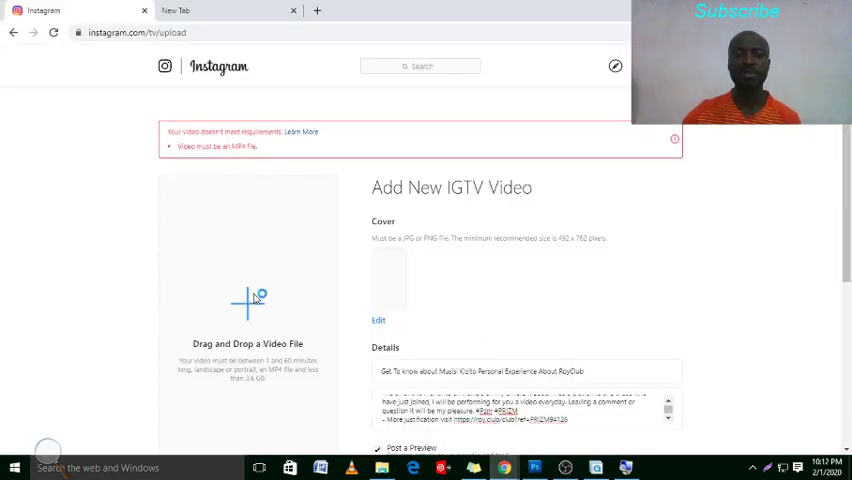
# - Select RoyClub.mp4 from Videos for the IGTV upload and review the Post a Preview checkbox
pyautogui.click(248, 303)
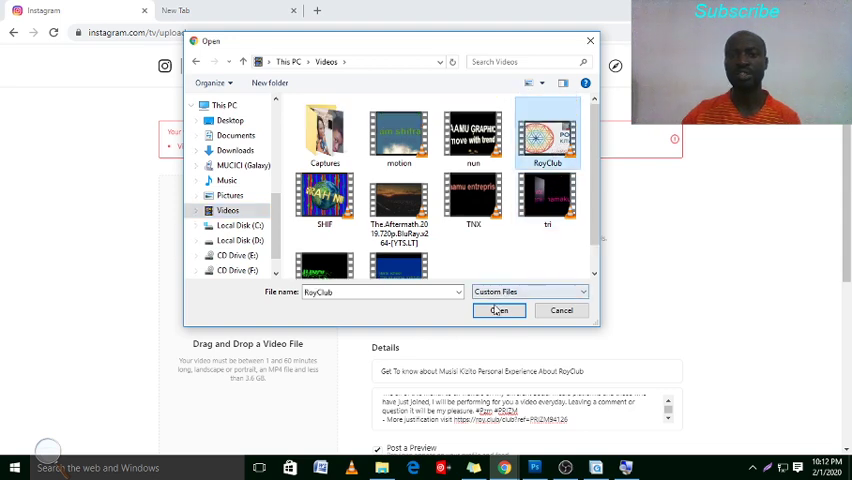
pyautogui.click(499, 310)
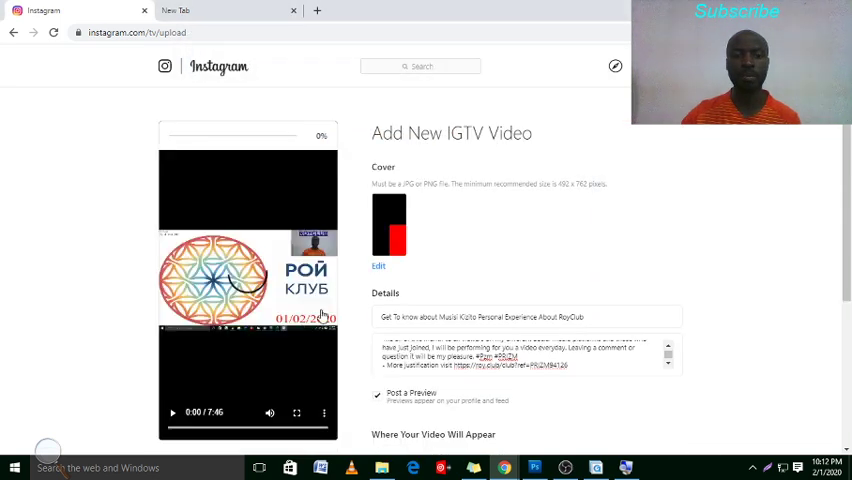
pyautogui.click(377, 394)
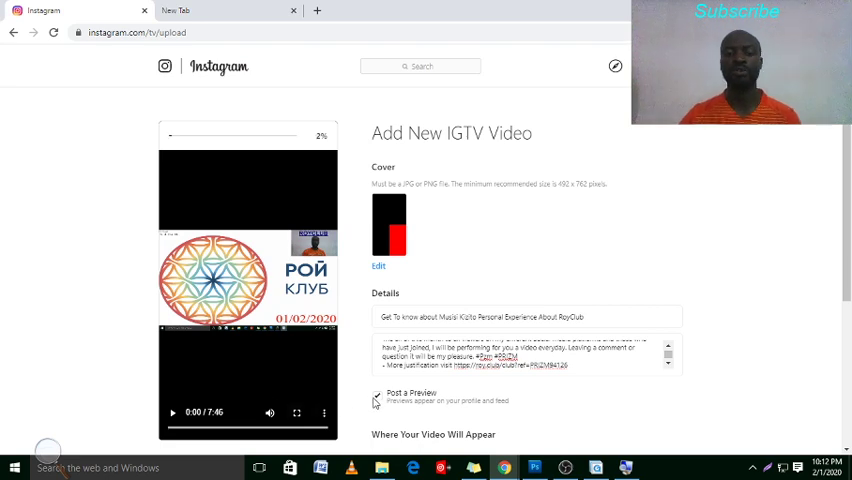
pyautogui.click(376, 394)
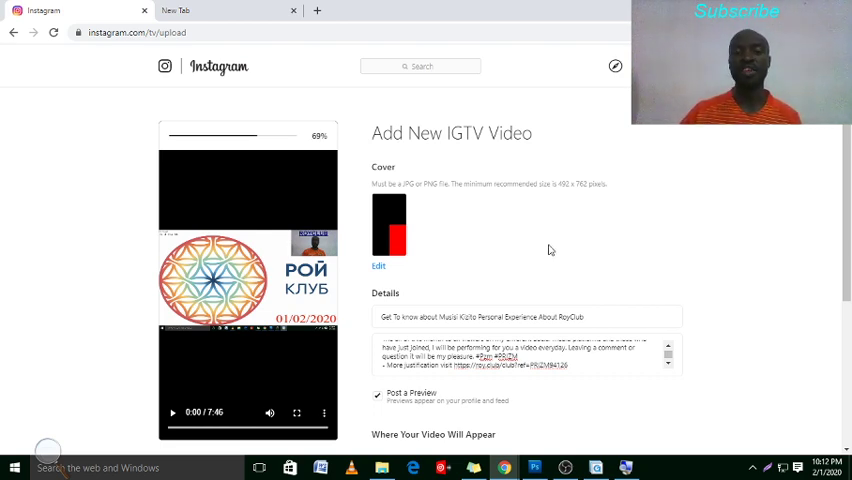
pyautogui.moveTo(733, 231)
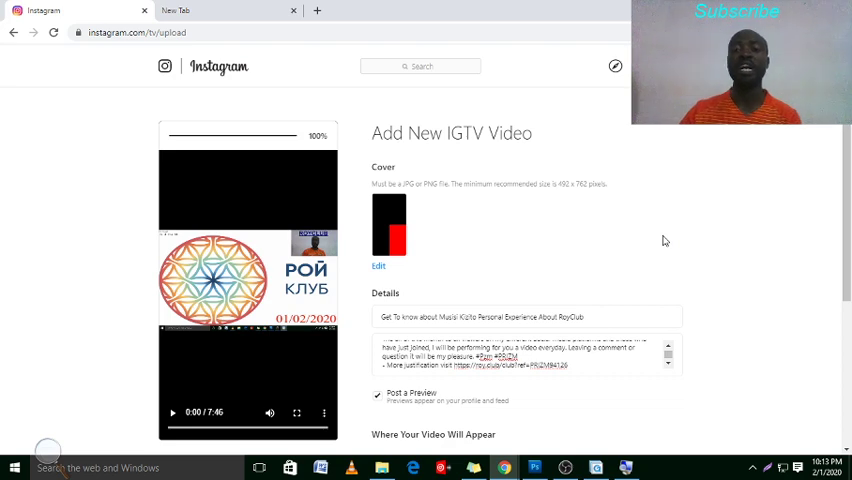
pyautogui.moveTo(625, 210)
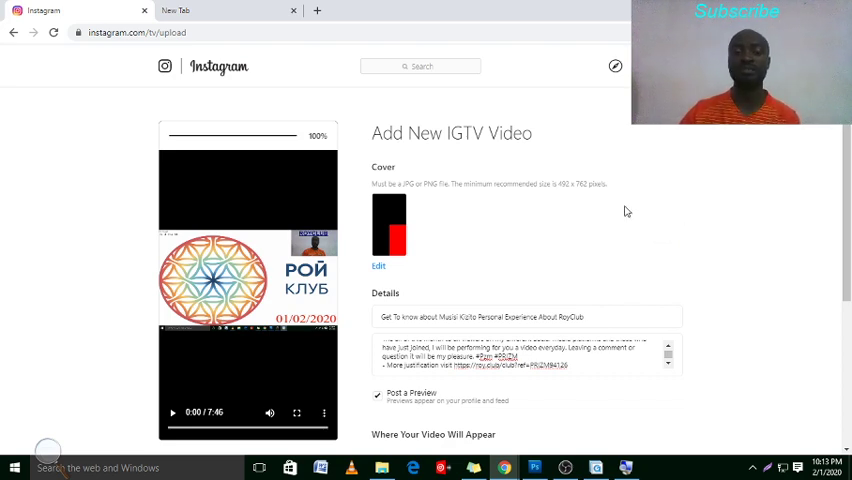
# - Post the RoyClub video with IGTV kept as its destination
pyautogui.scroll(-3)
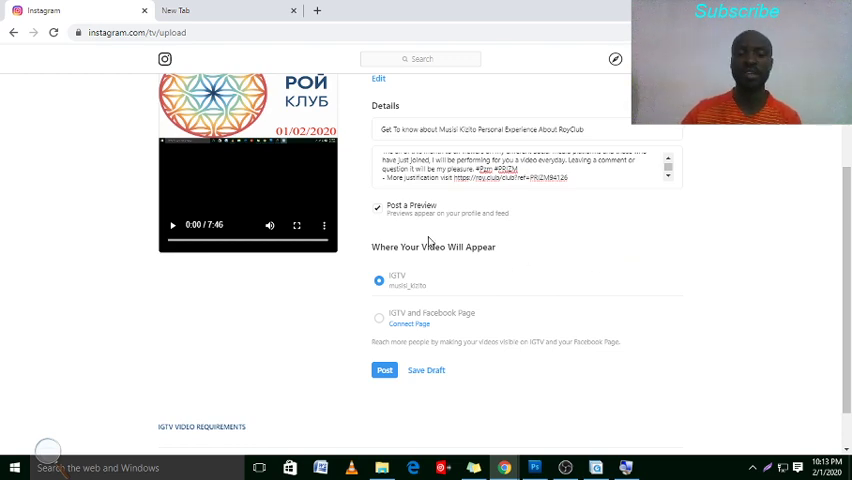
pyautogui.moveTo(273, 225)
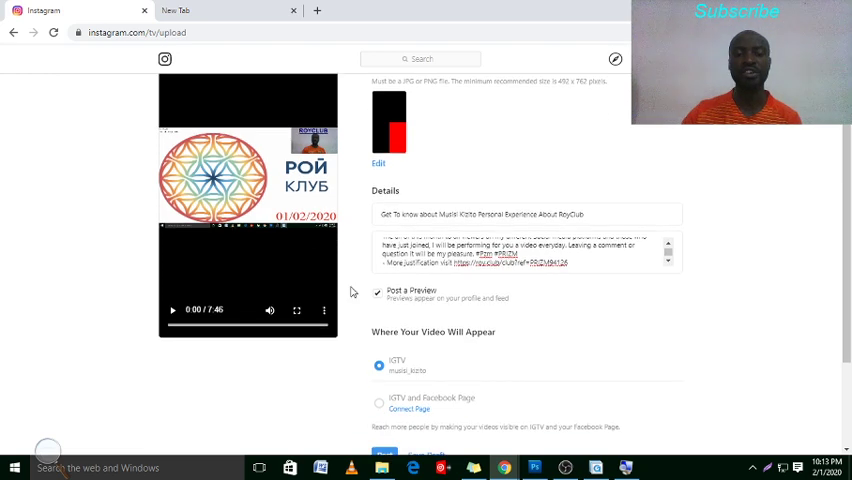
pyautogui.scroll(-3)
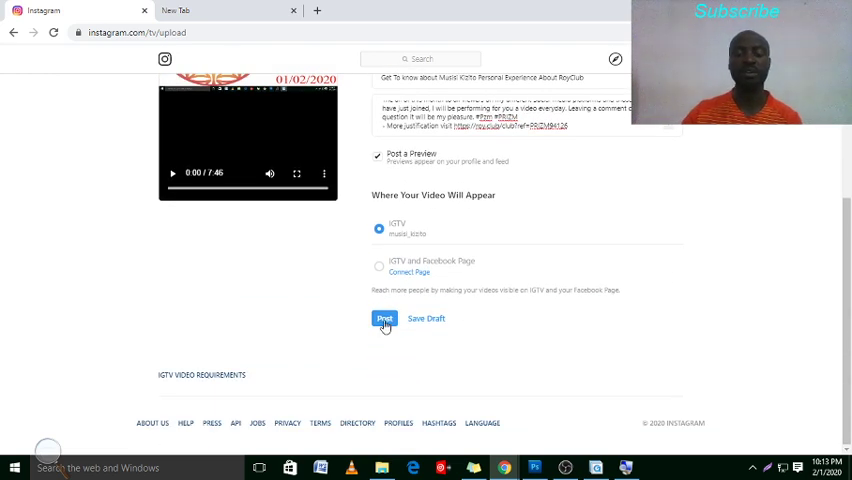
pyautogui.click(384, 318)
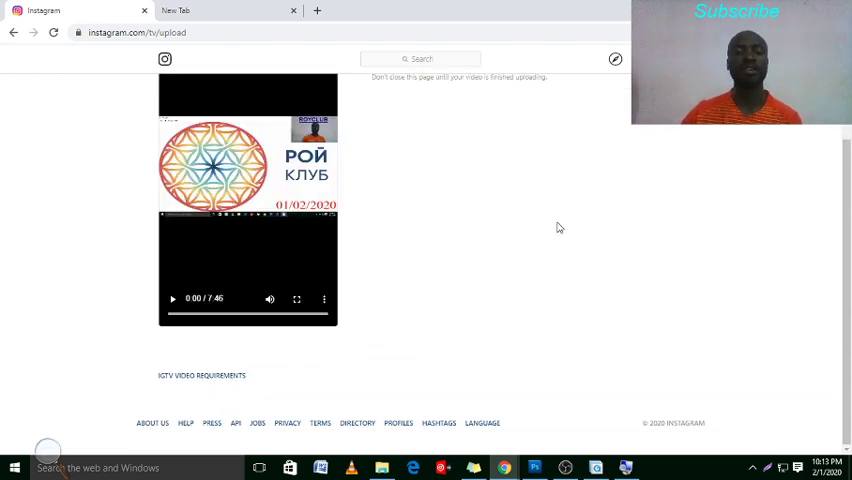